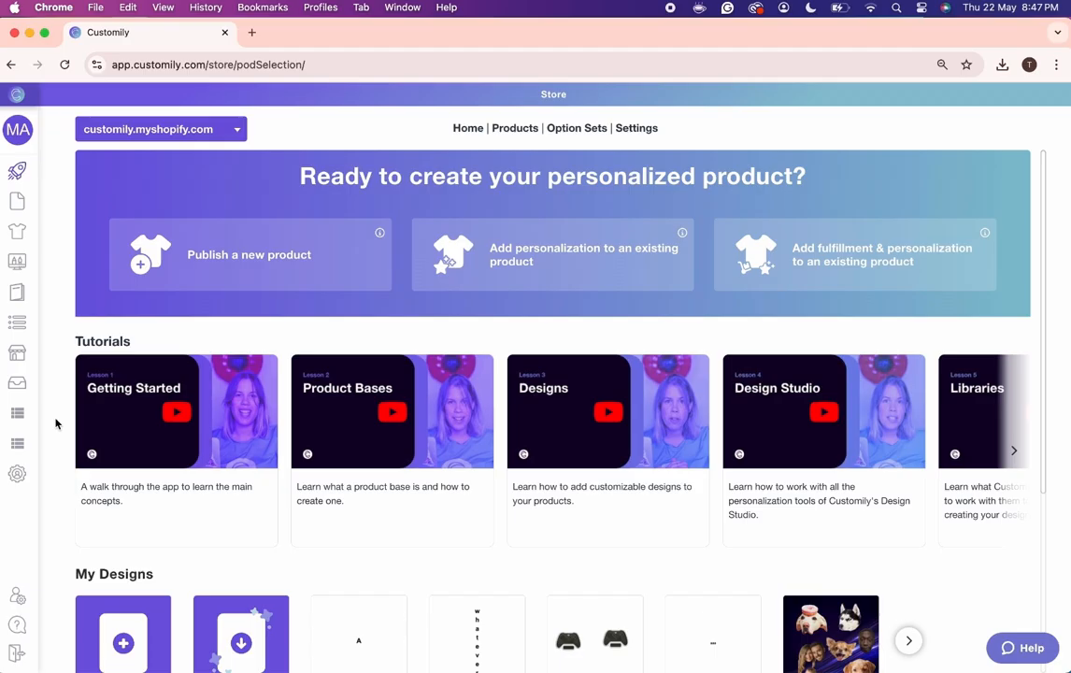
Step: Open 'Publish a new product' to list the available fulfillment providers
left_click(248, 255)
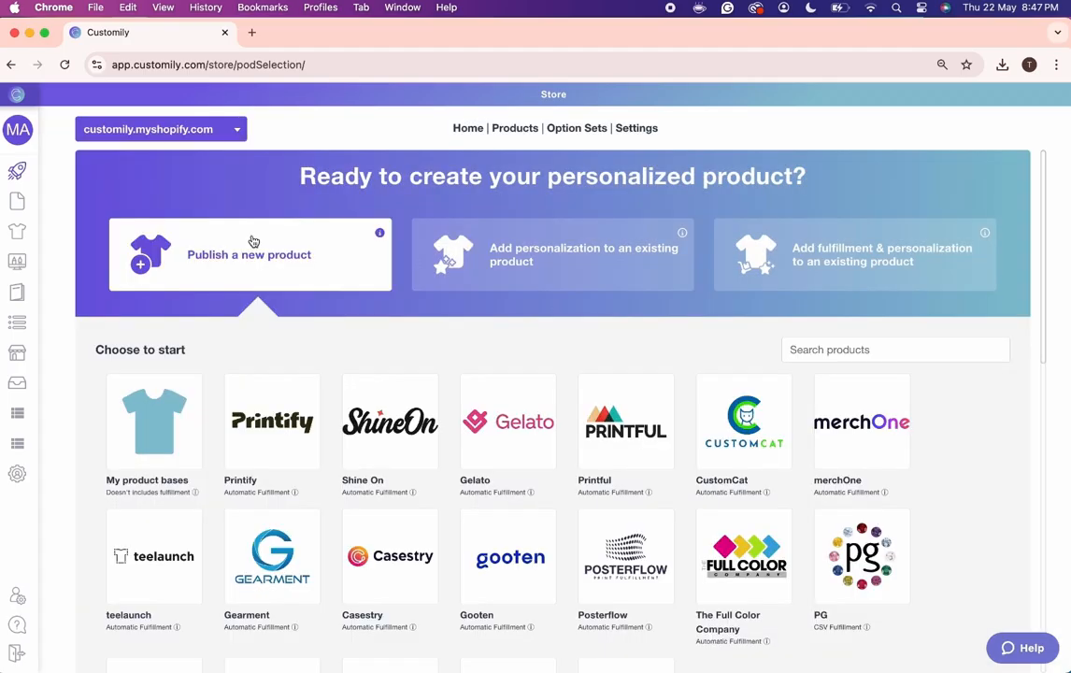
Step: Choose Pixpod's Acrylic Square as the product base
scroll("down", 3)
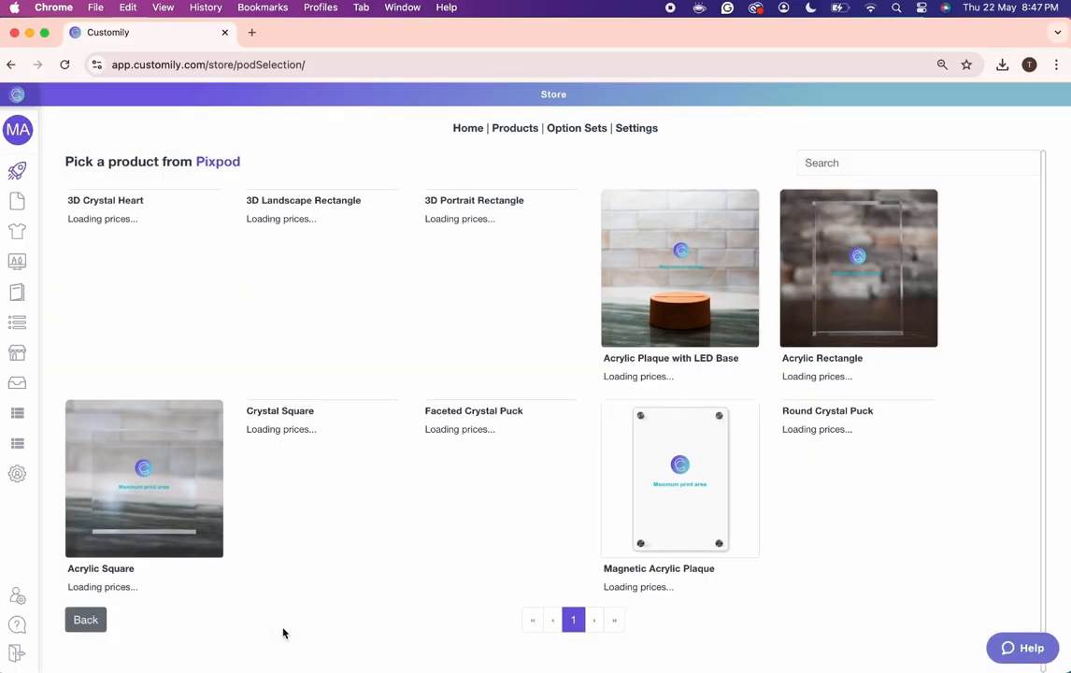
left_click(144, 478)
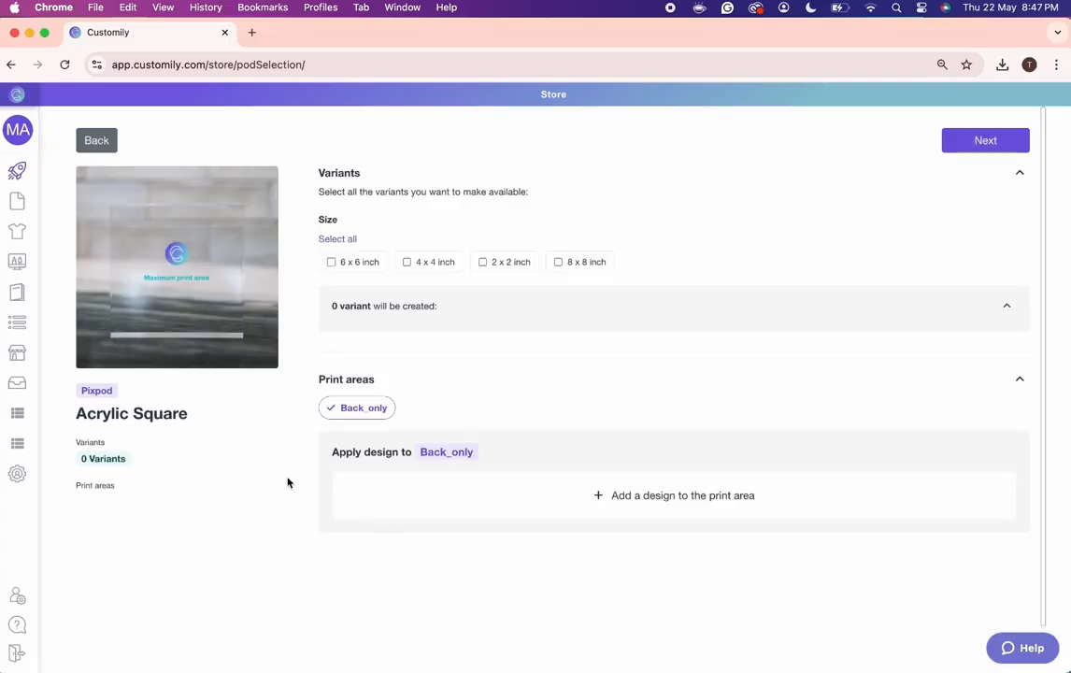
Step: Enable all four sizes and apply the Golfer Dad design from the Dad category
left_click(407, 262)
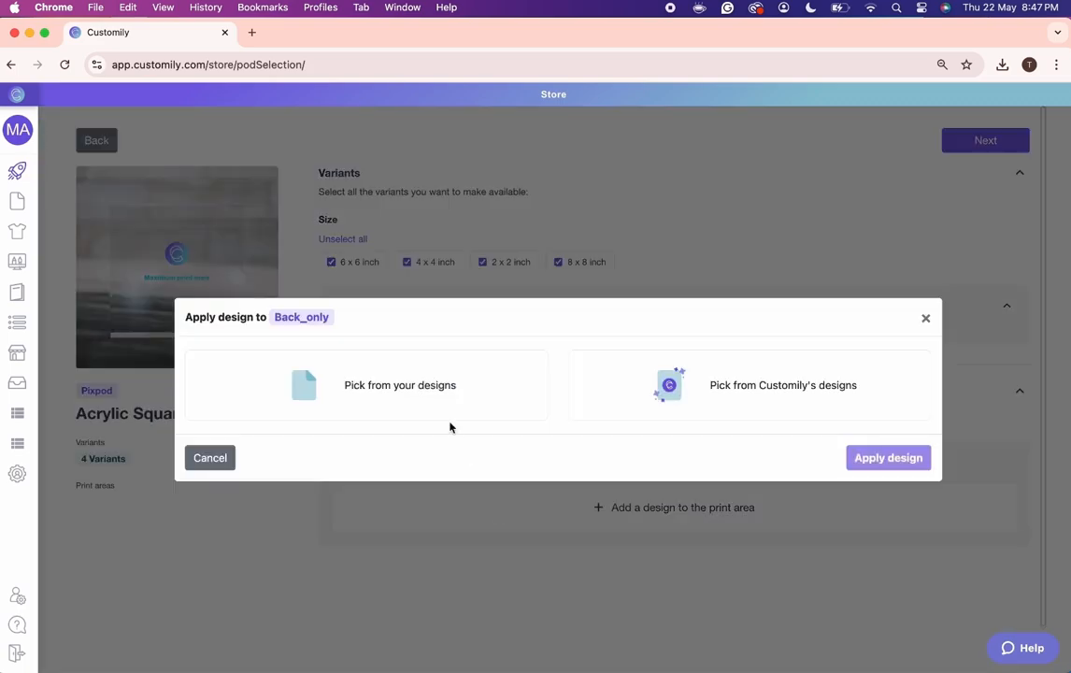
mouse_move(723, 426)
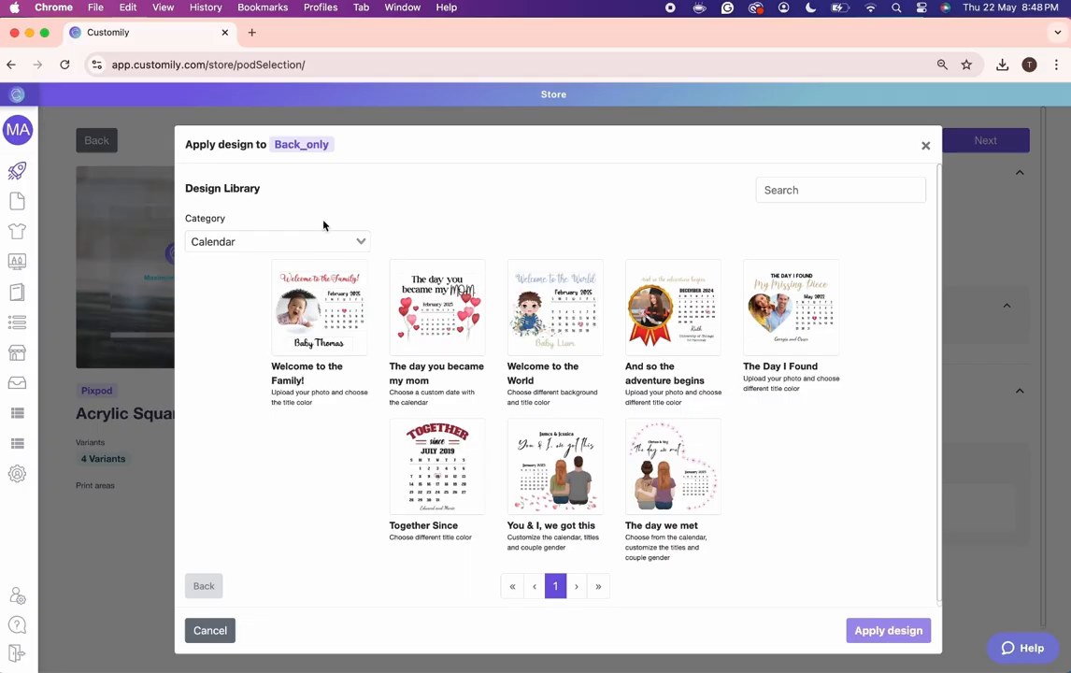
left_click(277, 241)
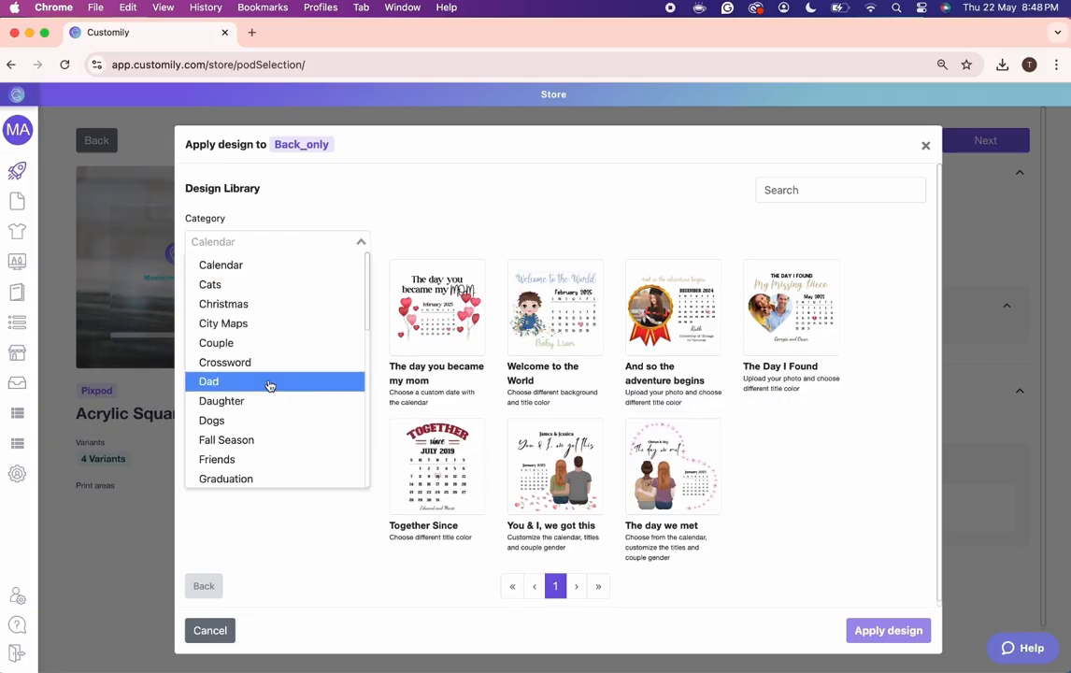
left_click(209, 381)
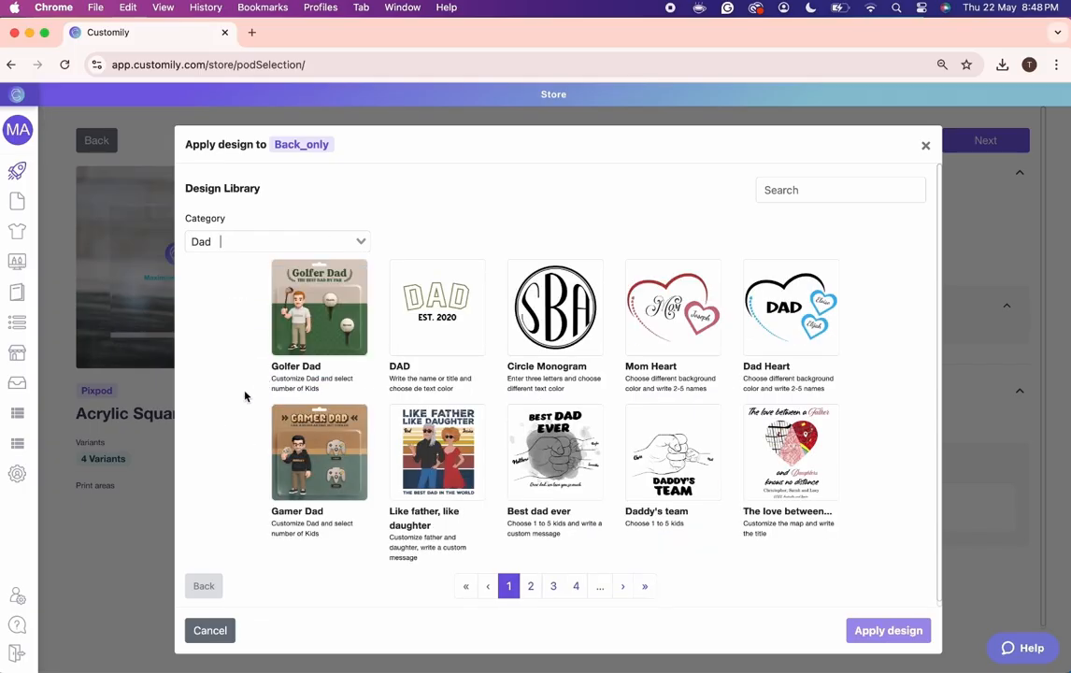
left_click(888, 630)
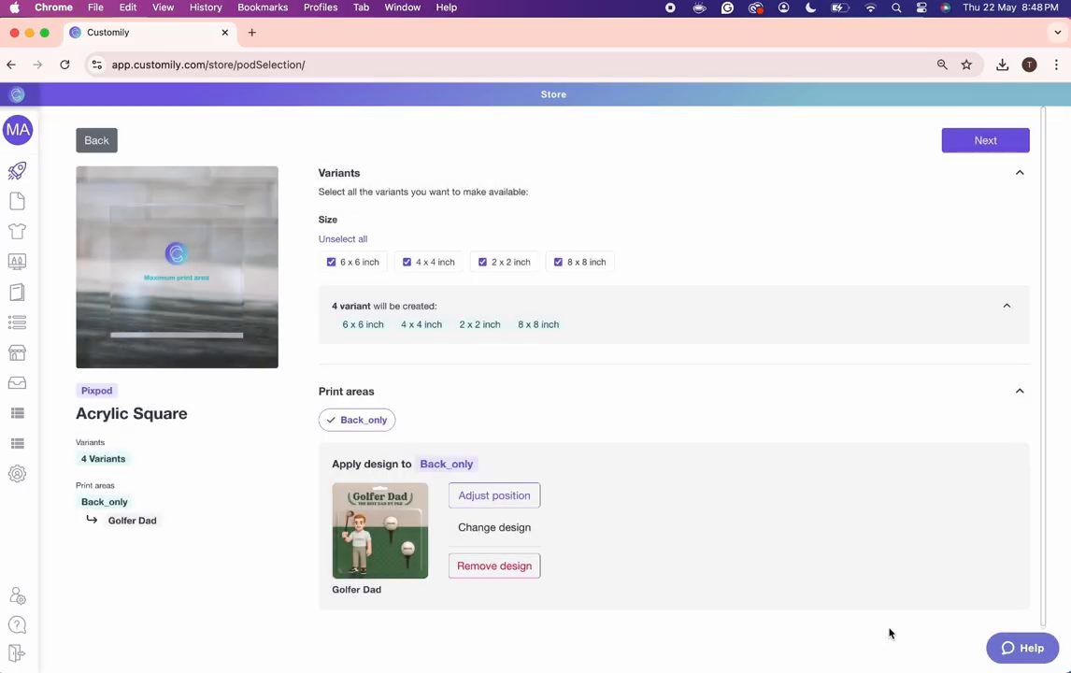
left_click(494, 495)
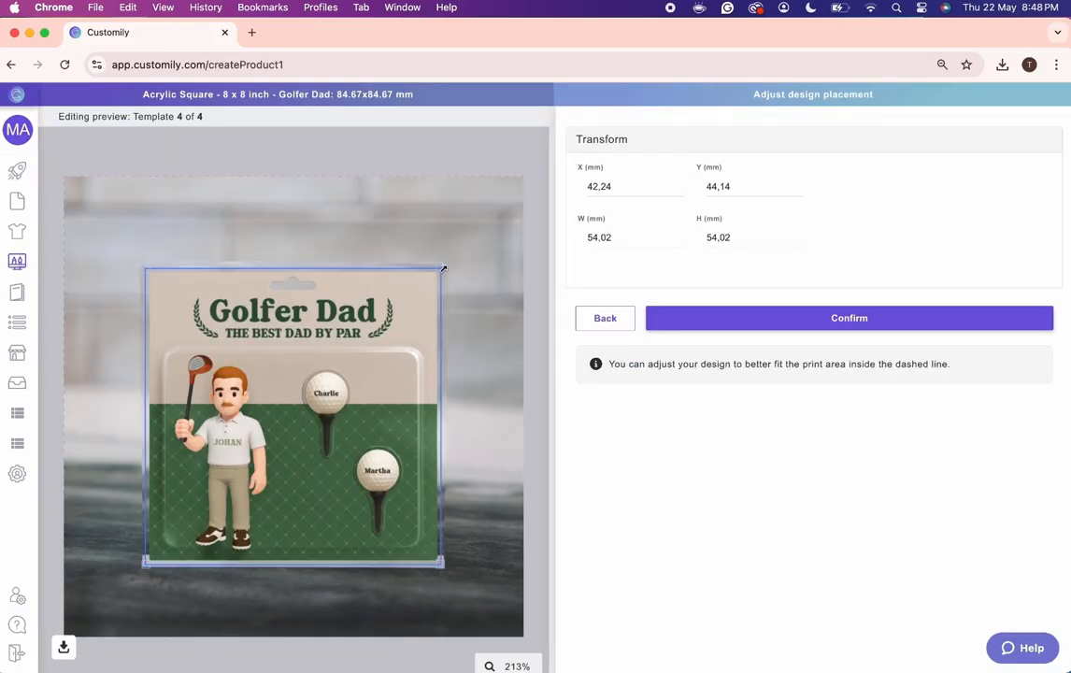
left_click(849, 318)
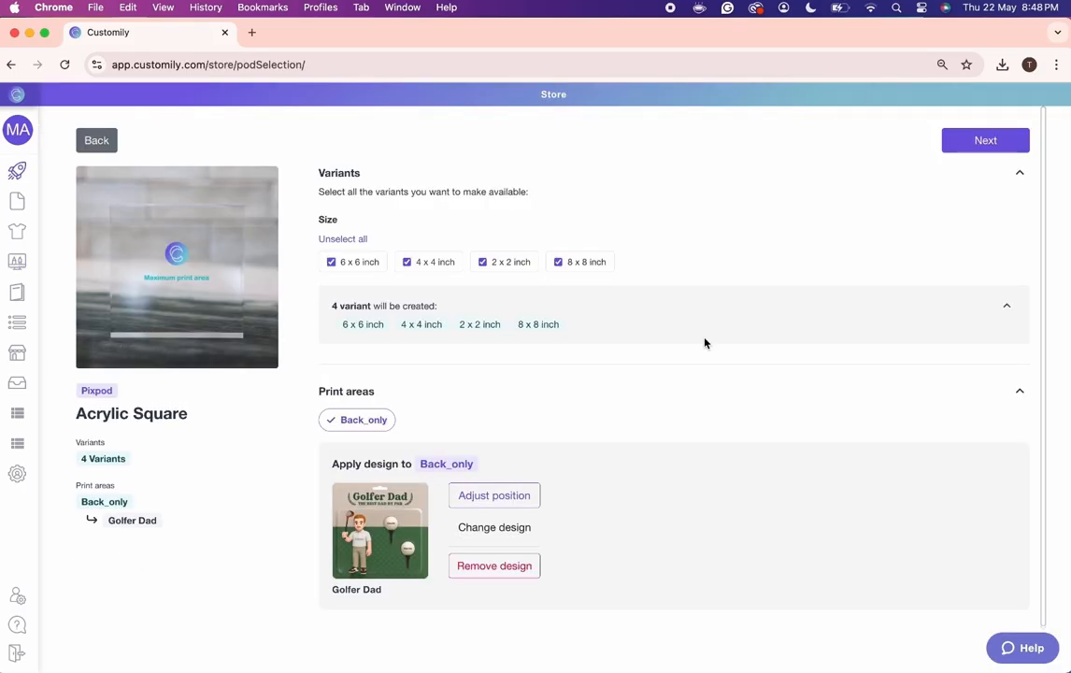
Step: Enter RICK as the Dad Name in the publish preview
left_click(986, 140)
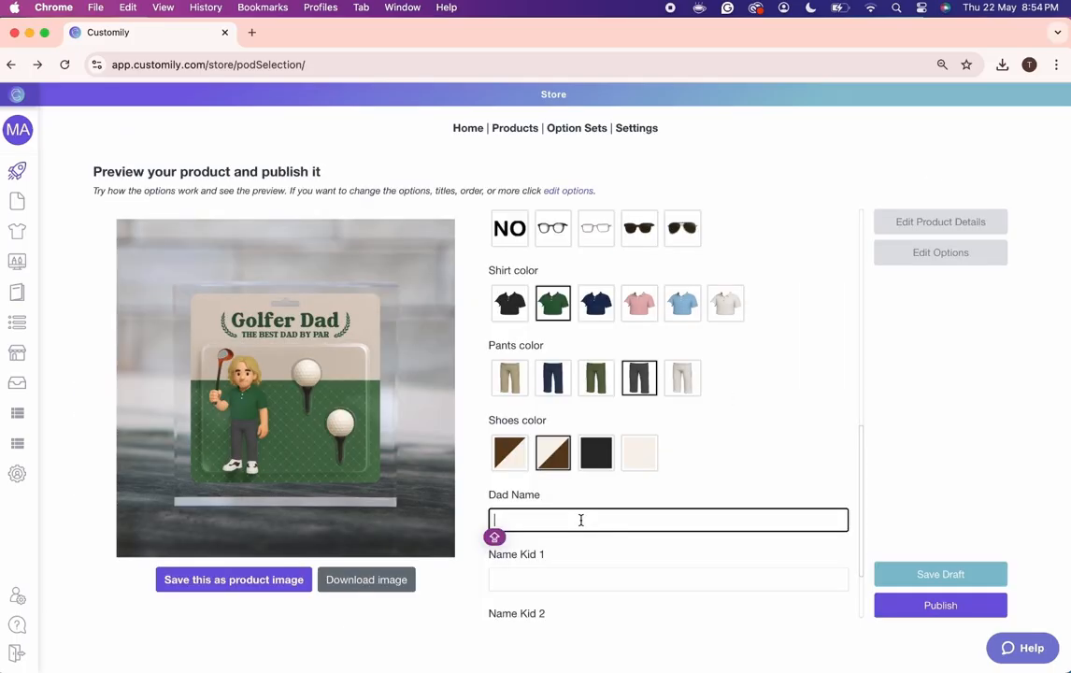
type("RICK")
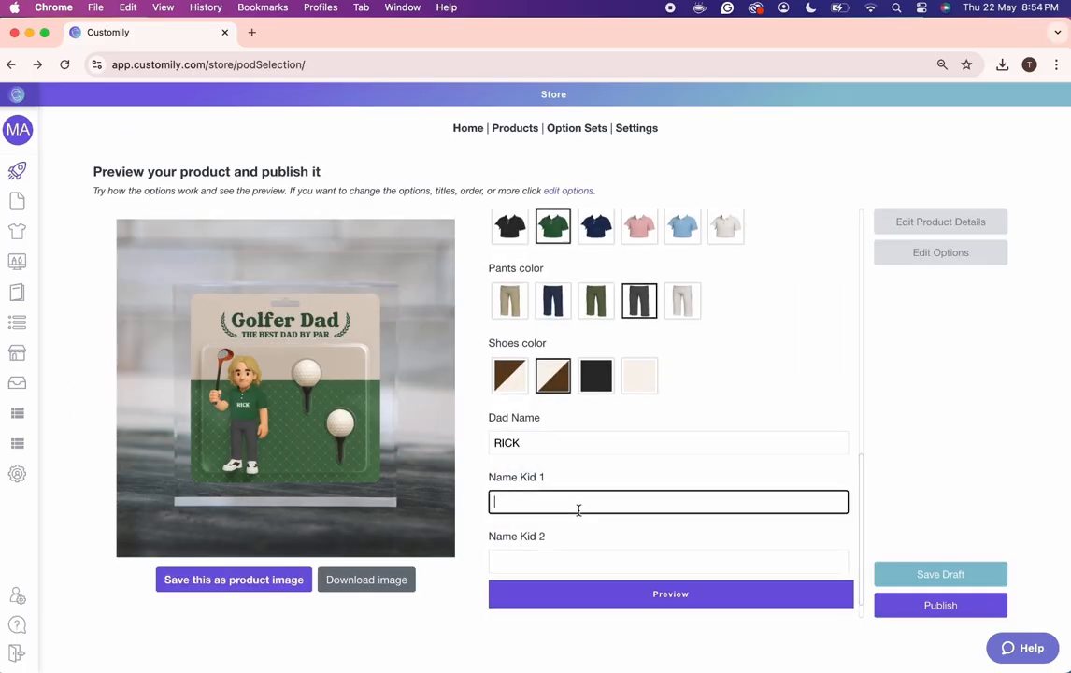
type("SA")
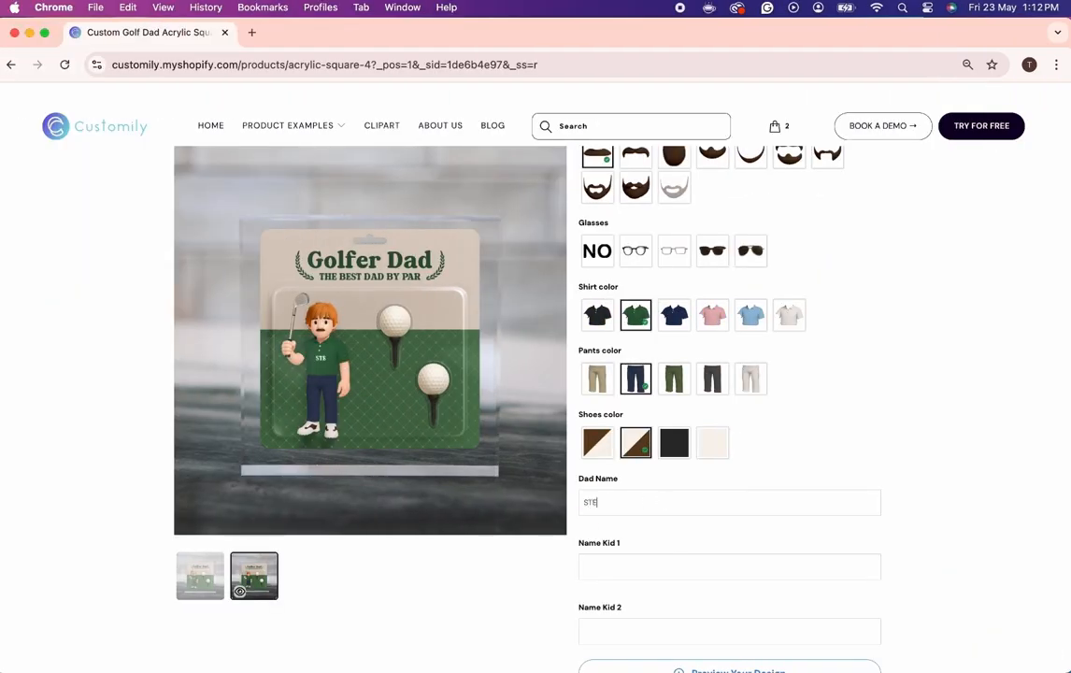
Step: Fill kid names JOE and NICK and view the enlarged design preview
type("JOE")
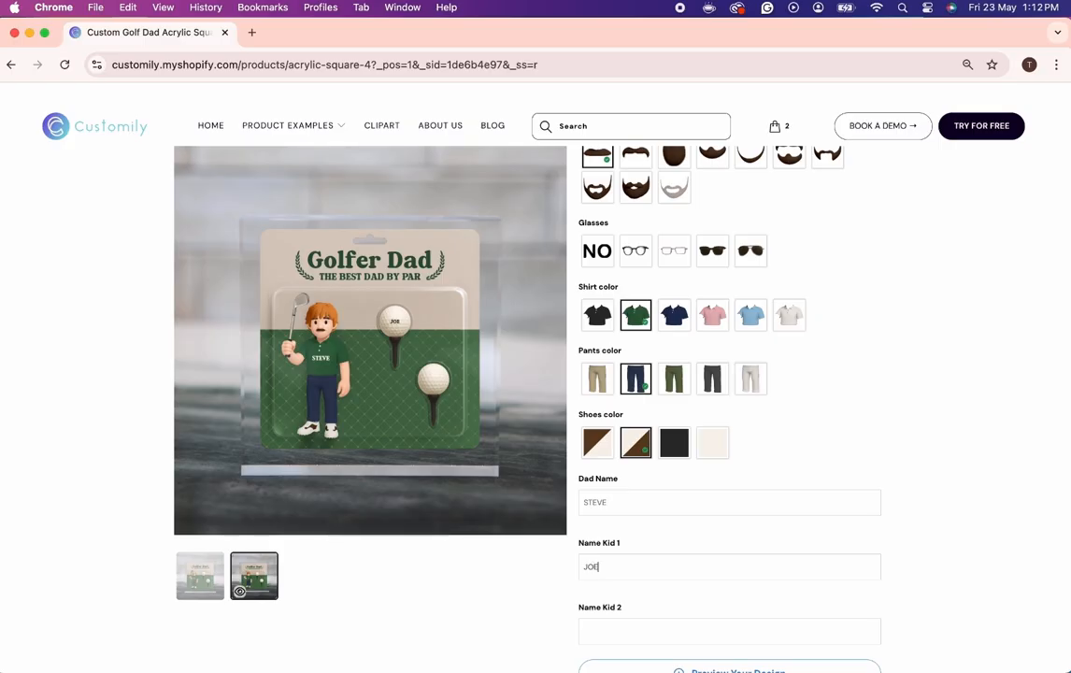
type("NICK")
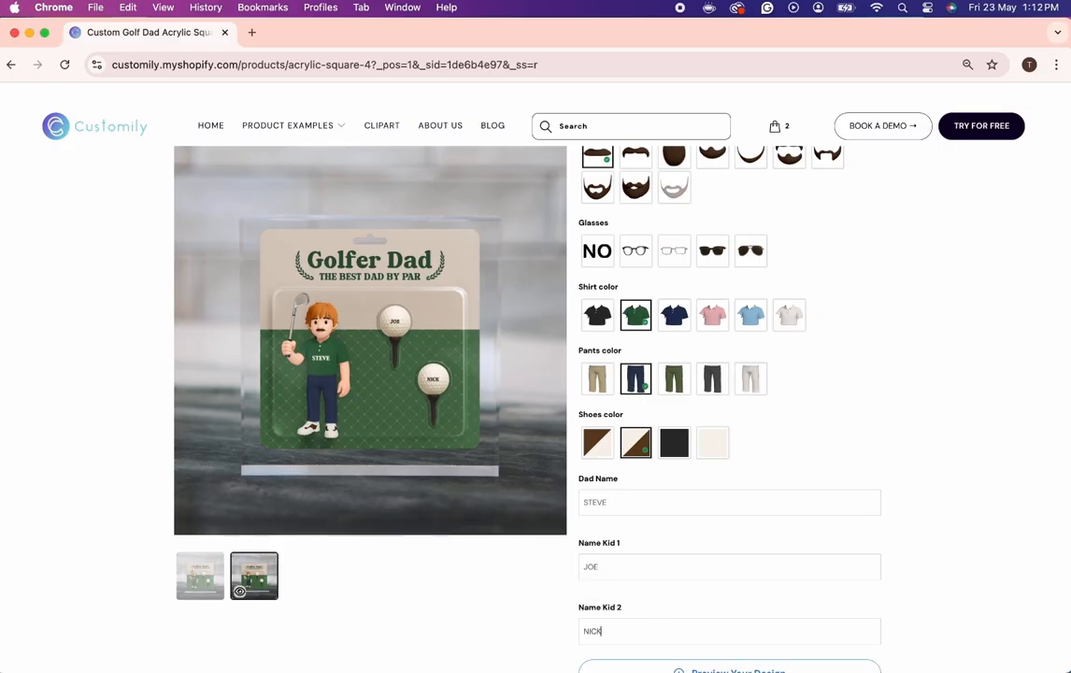
left_click(369, 339)
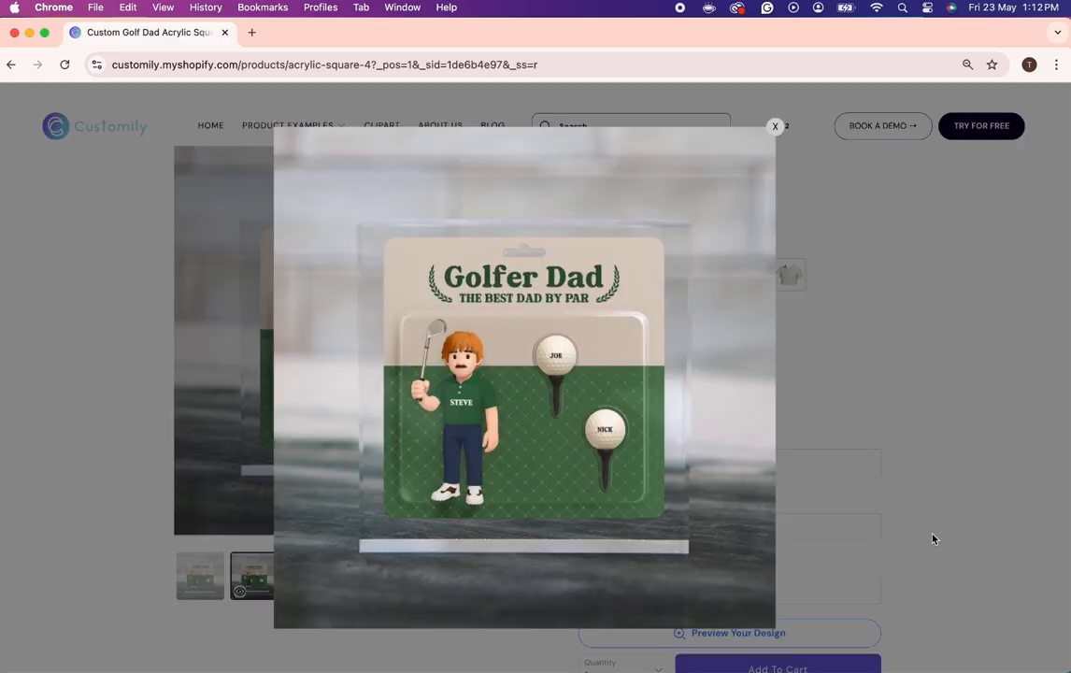